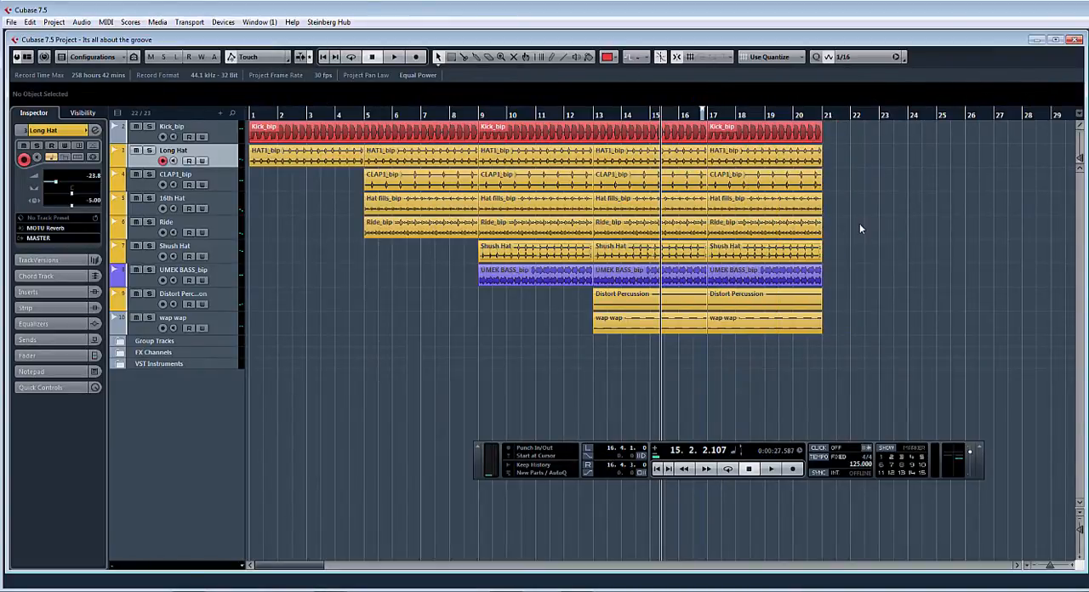
mouse_move(441, 372)
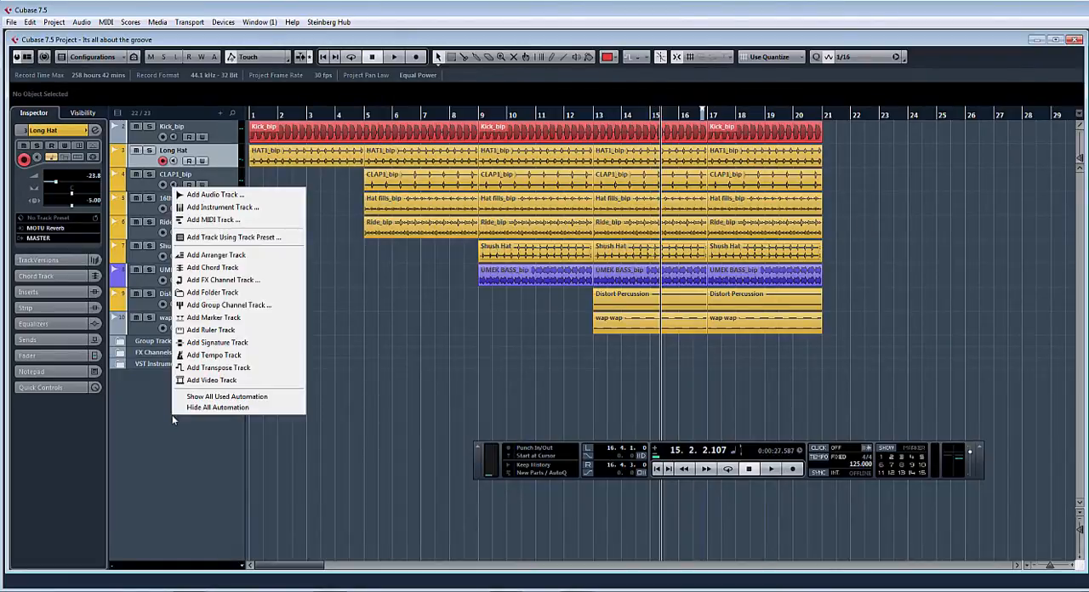
mouse_move(216, 255)
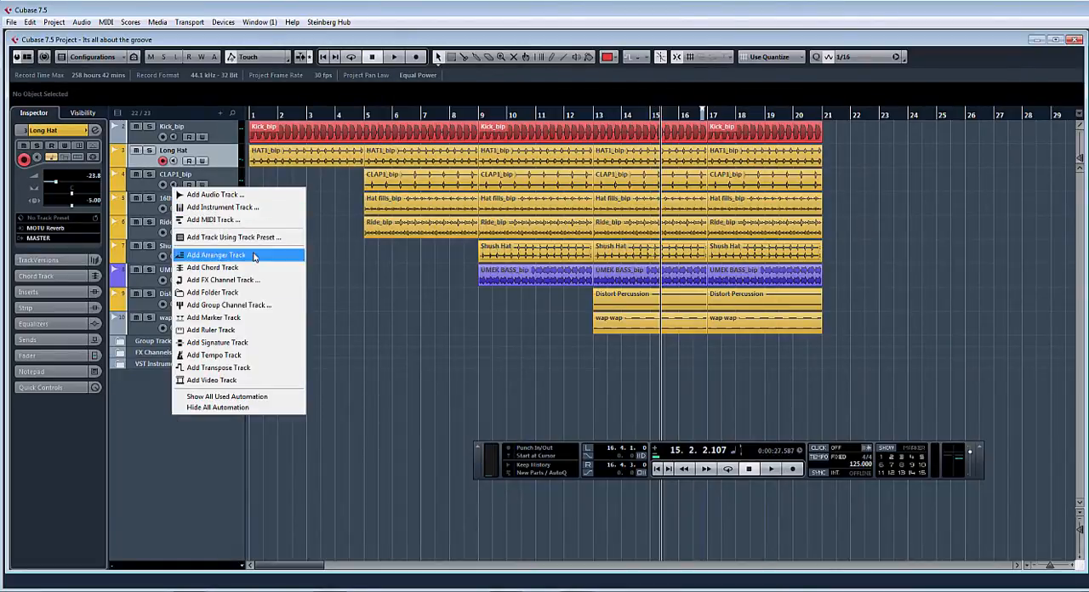
- Add an arranger track from the track list context menu
left_click(216, 256)
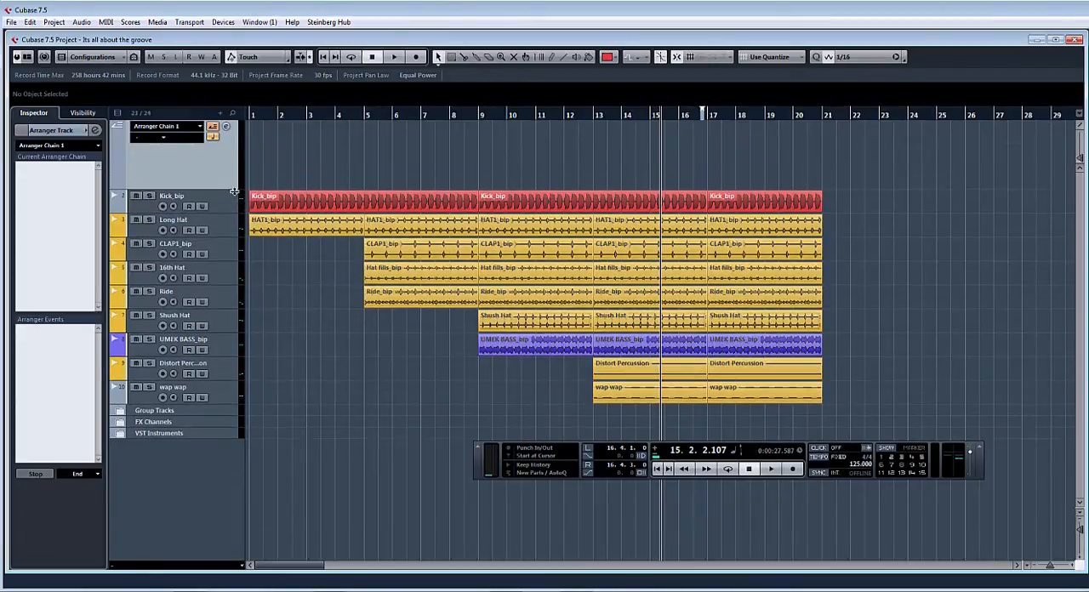
mouse_move(298, 566)
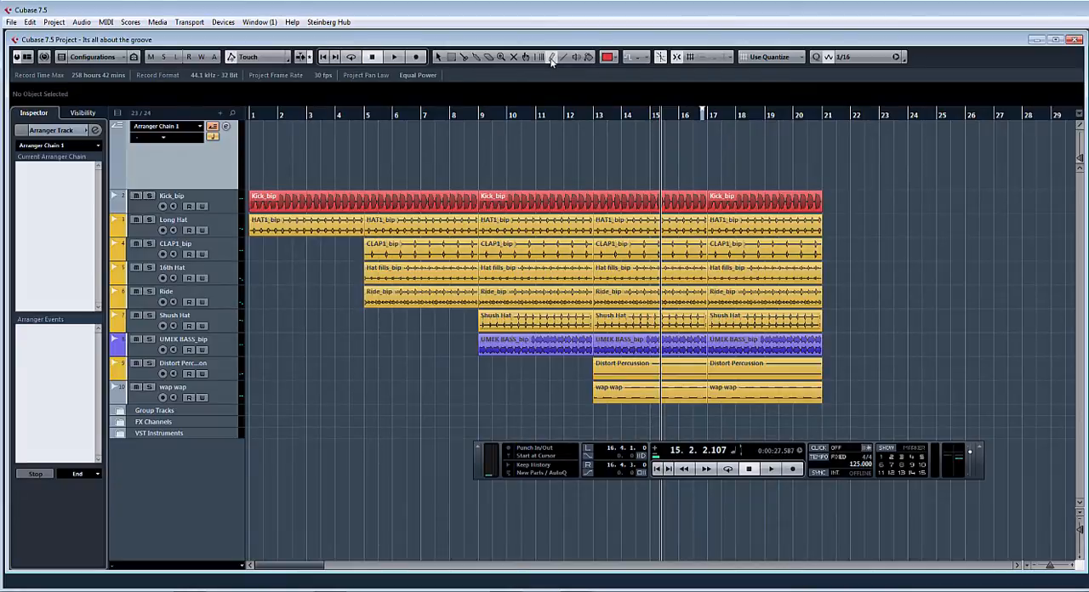
mouse_move(530, 82)
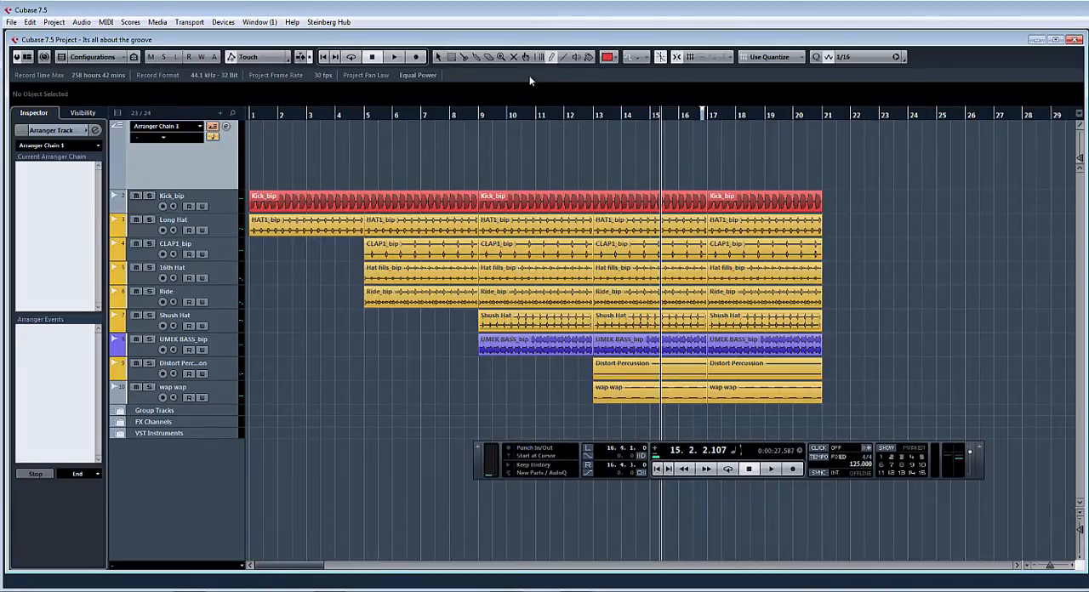
mouse_move(689, 42)
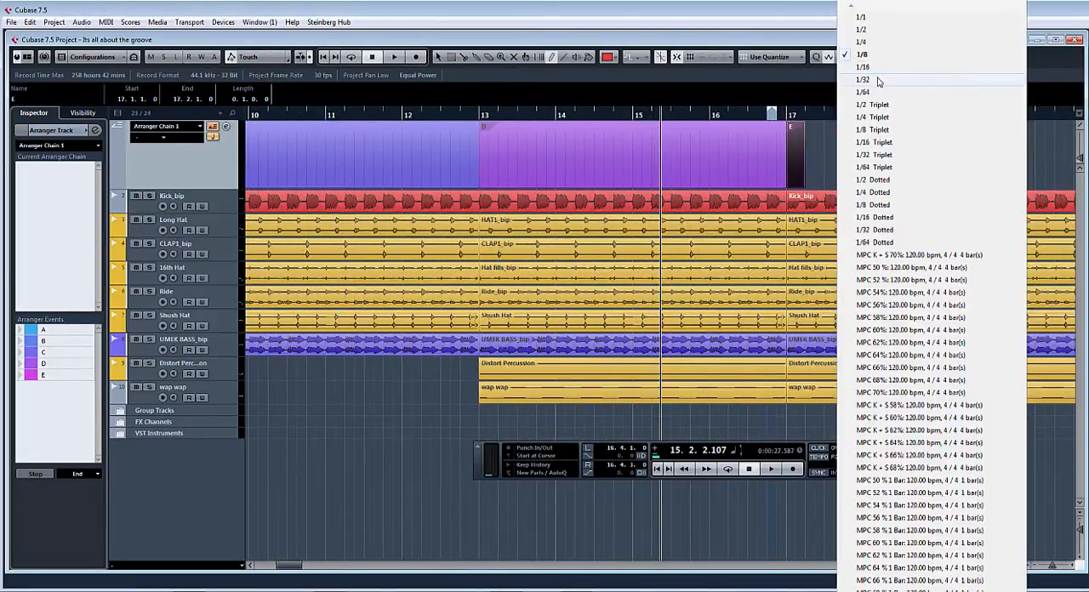
- Set a finer snap grid resolution for drawing the arranger sections
left_click(860, 66)
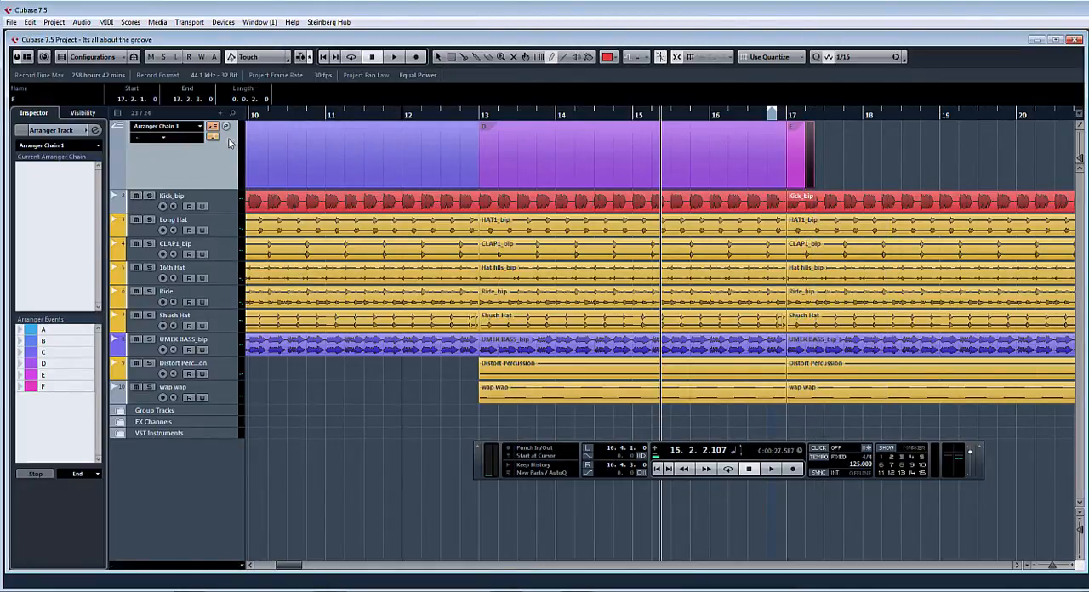
- Add events A, B, C, D, E and F to Arranger Chain 1 in the Arranger Editor
left_click(211, 138)
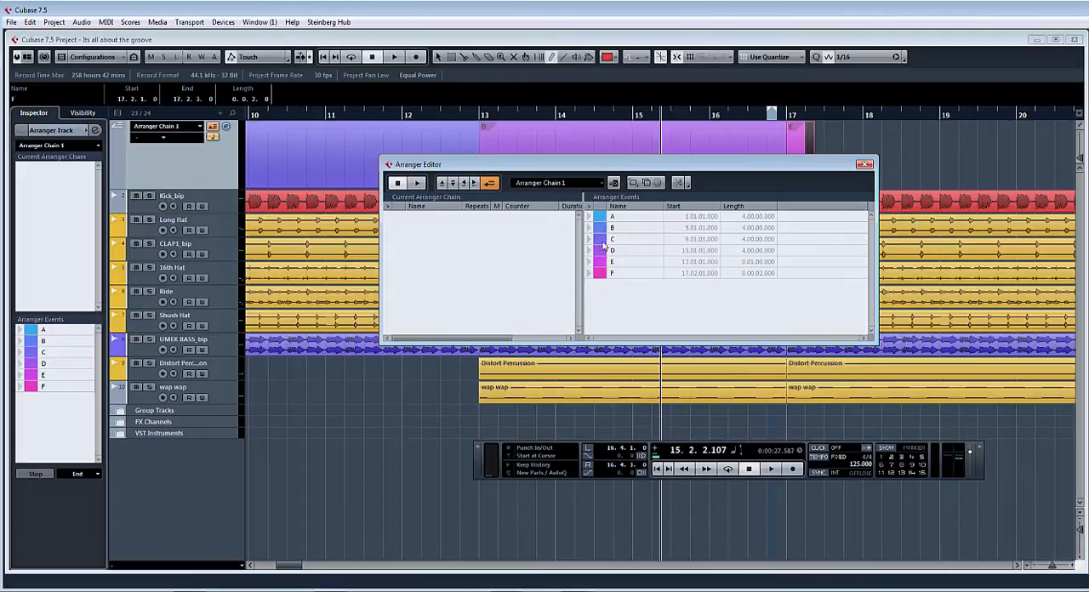
mouse_move(612, 279)
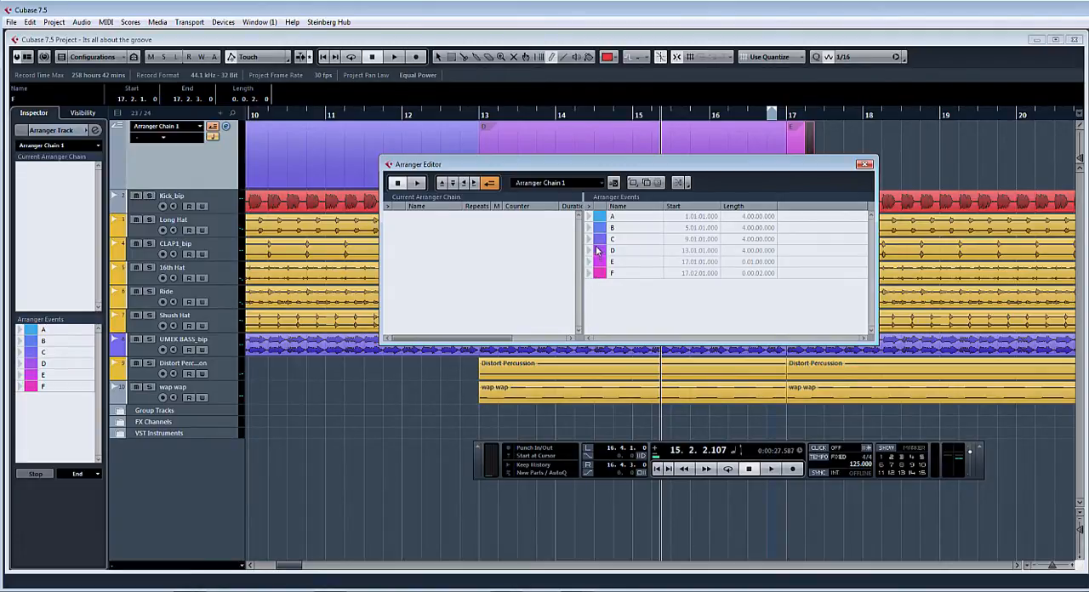
mouse_move(424, 226)
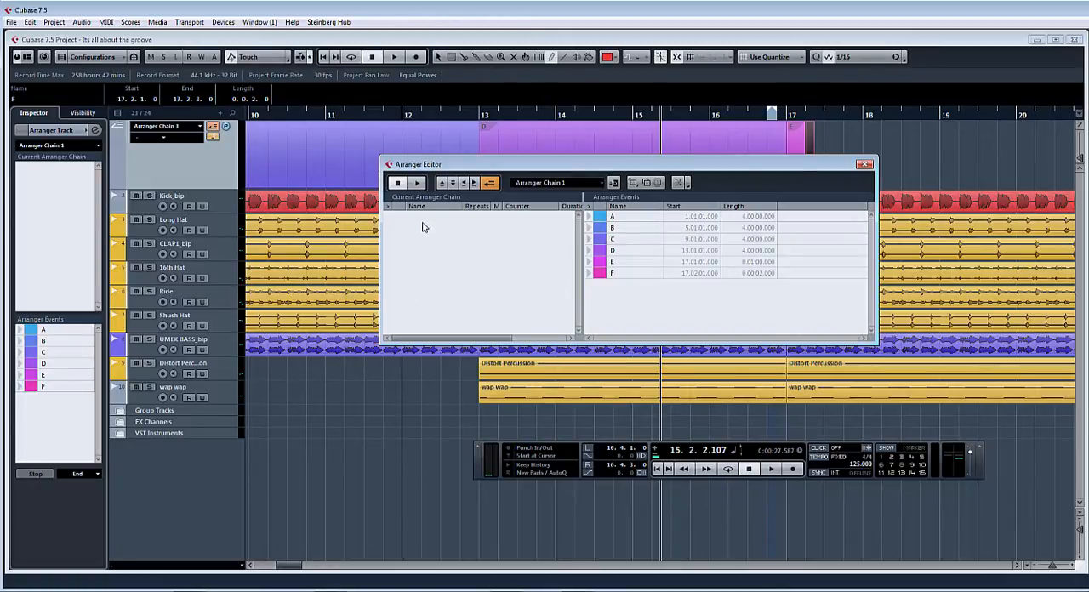
mouse_move(421, 243)
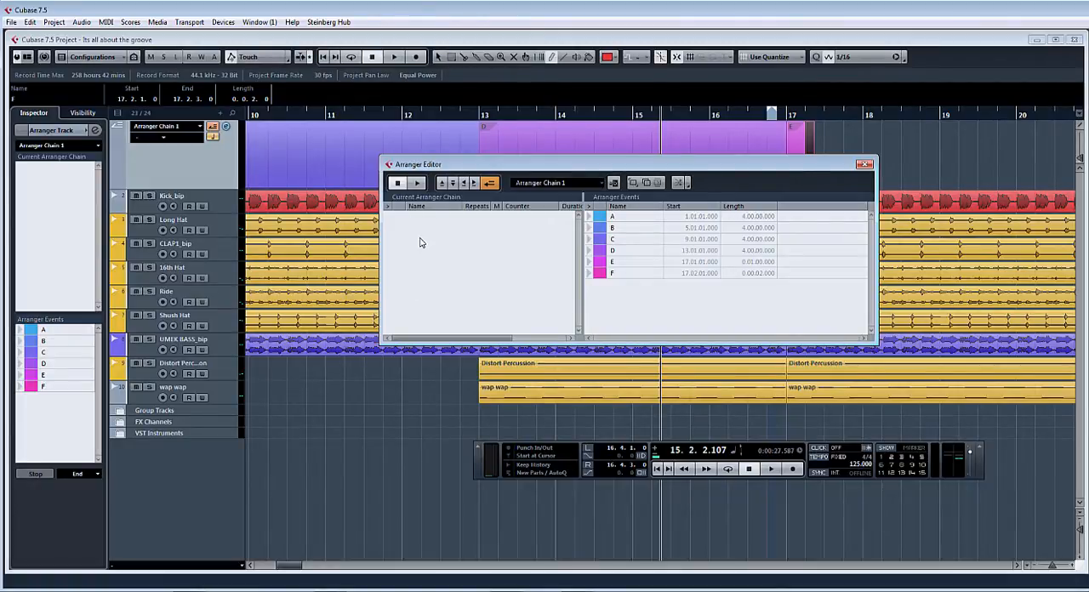
mouse_move(524, 272)
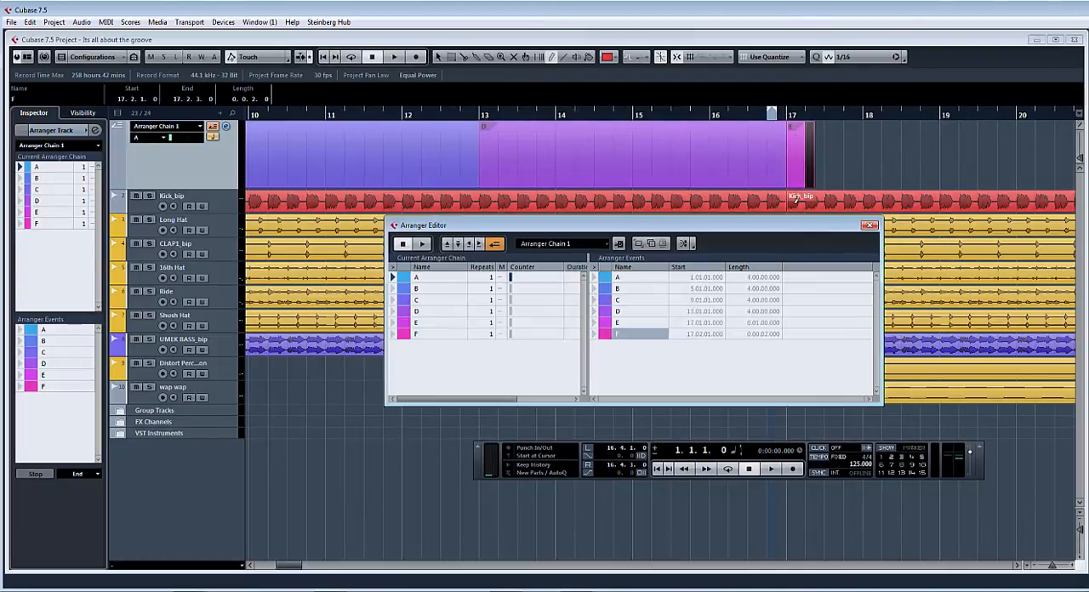
left_click(868, 221)
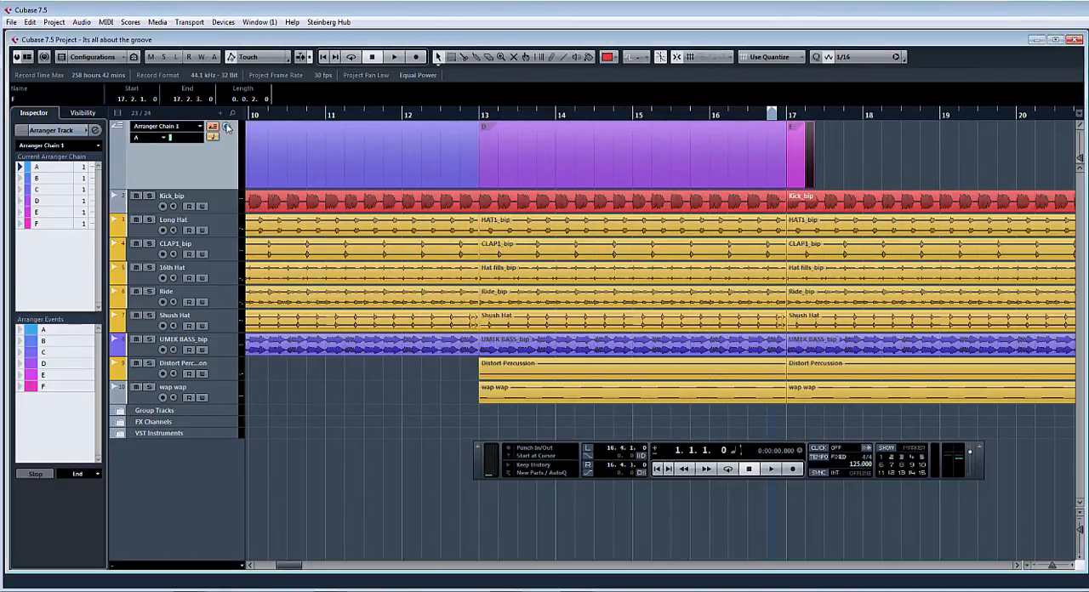
- Set E to 8 repeats and F to 16, append D, and play the chain
left_click(227, 125)
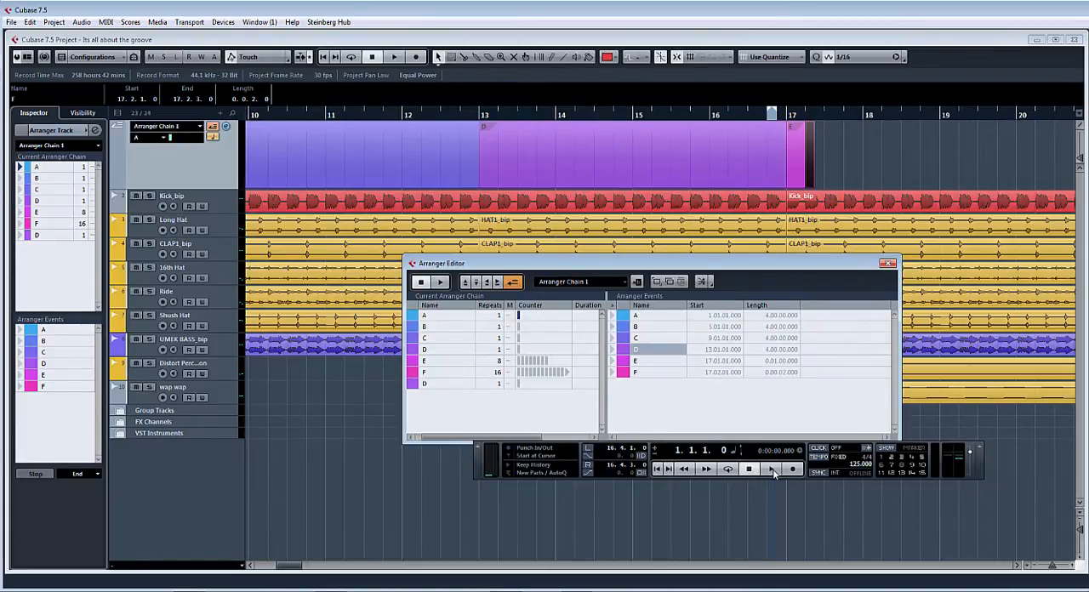
left_click(767, 469)
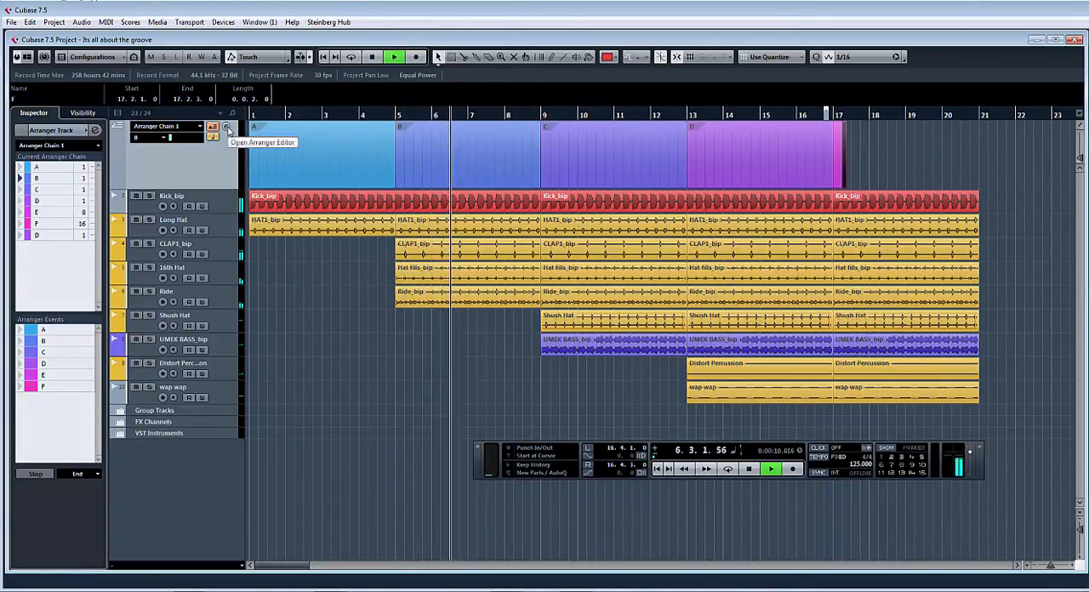
- Open the Arranger Editor with the trailing D removed from the chain
left_click(228, 126)
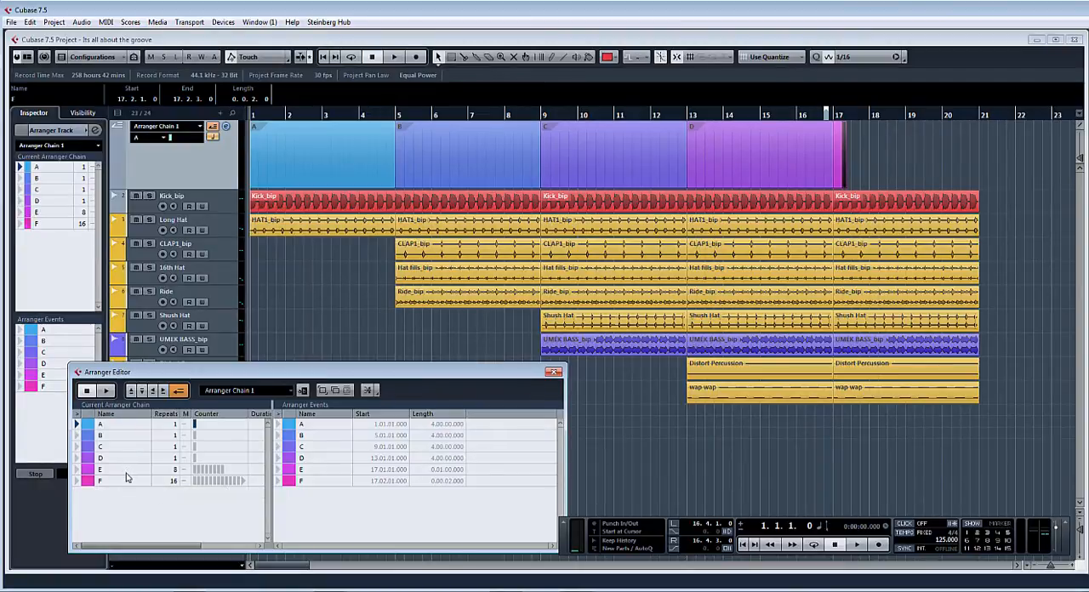
- Remove all chain entries with Remove Selected and add section C as the first entry
right_click(125, 478)
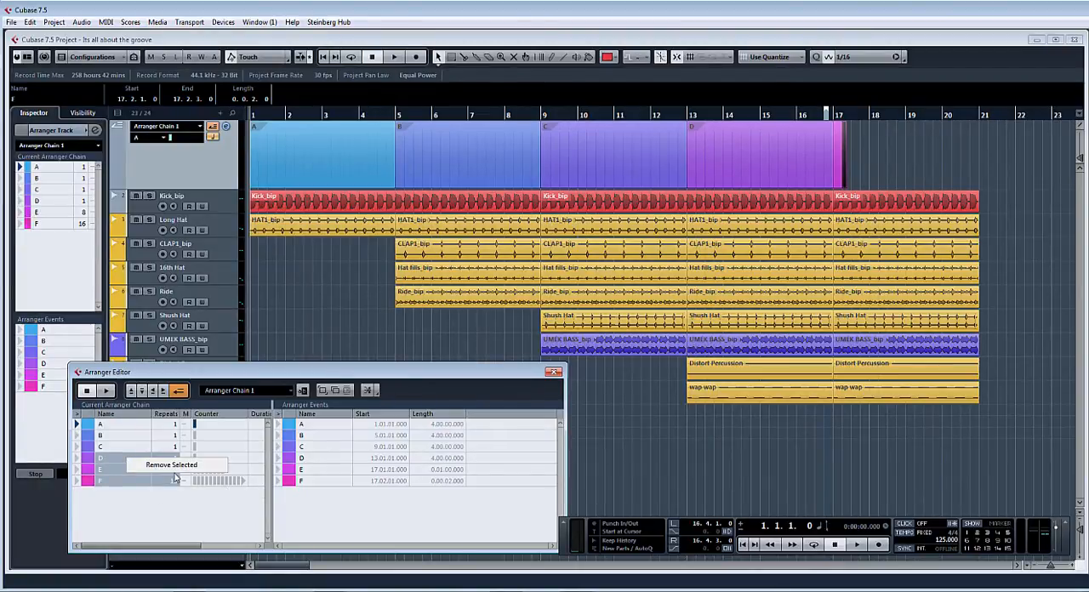
left_click(176, 464)
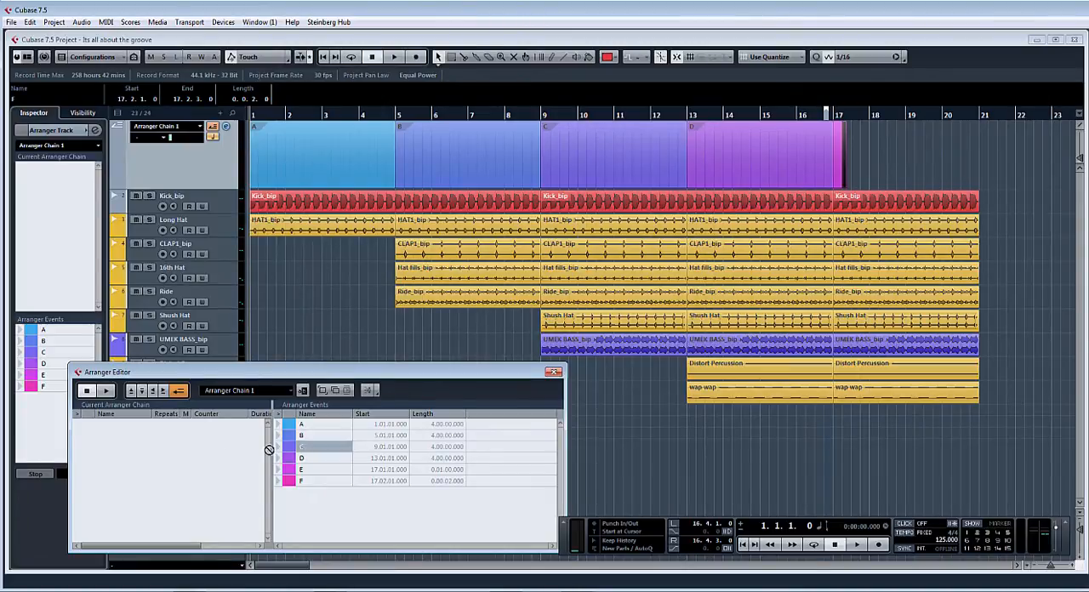
double_click(301, 446)
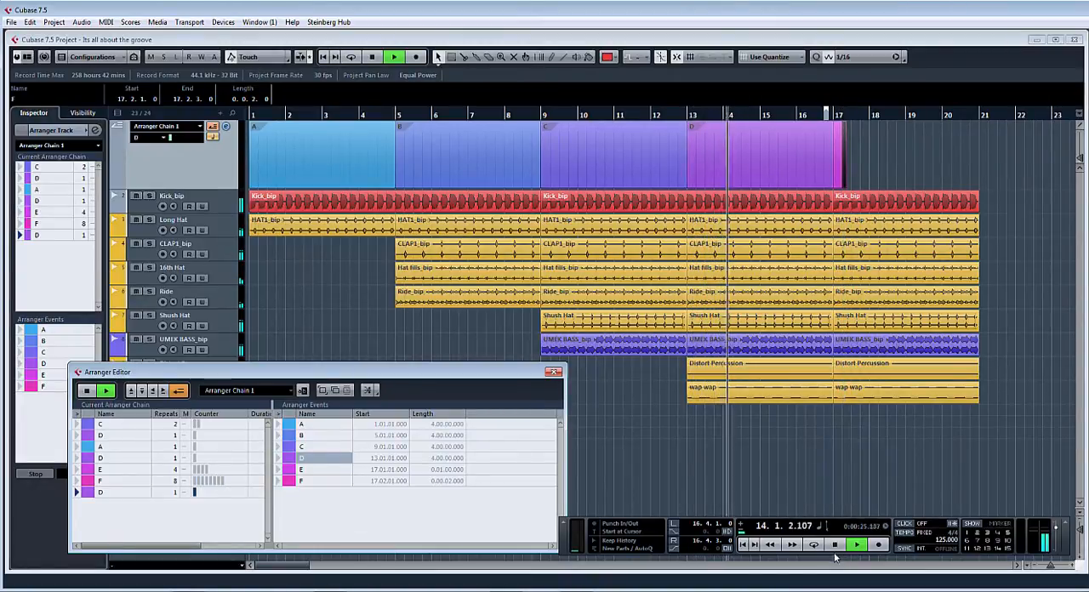
- Stop playback during the final D and move the Arranger Editor over the tracks
left_click(832, 547)
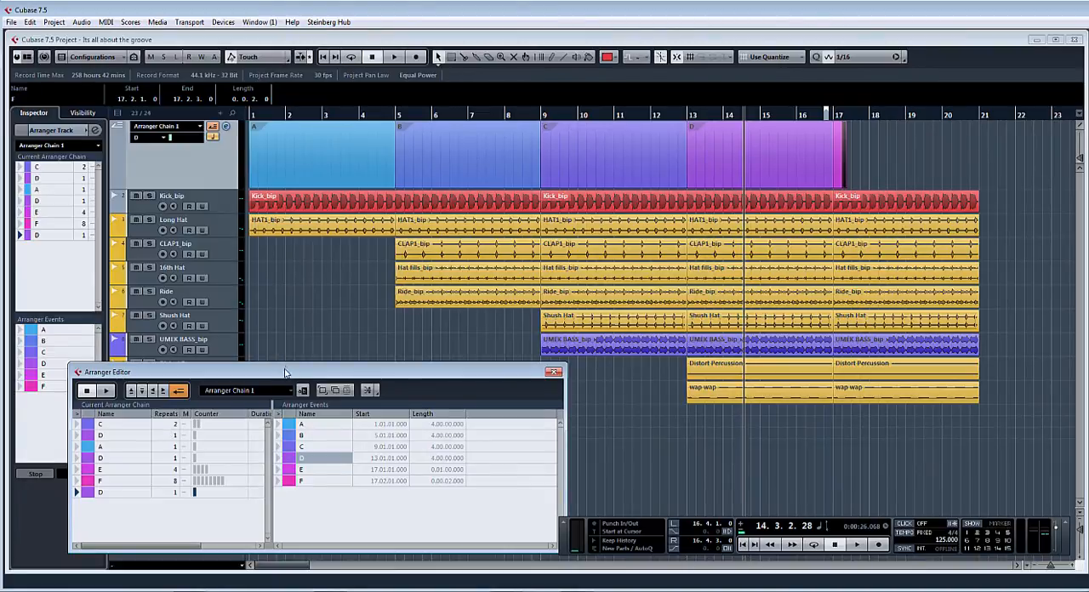
left_click_drag(285, 372, 693, 227)
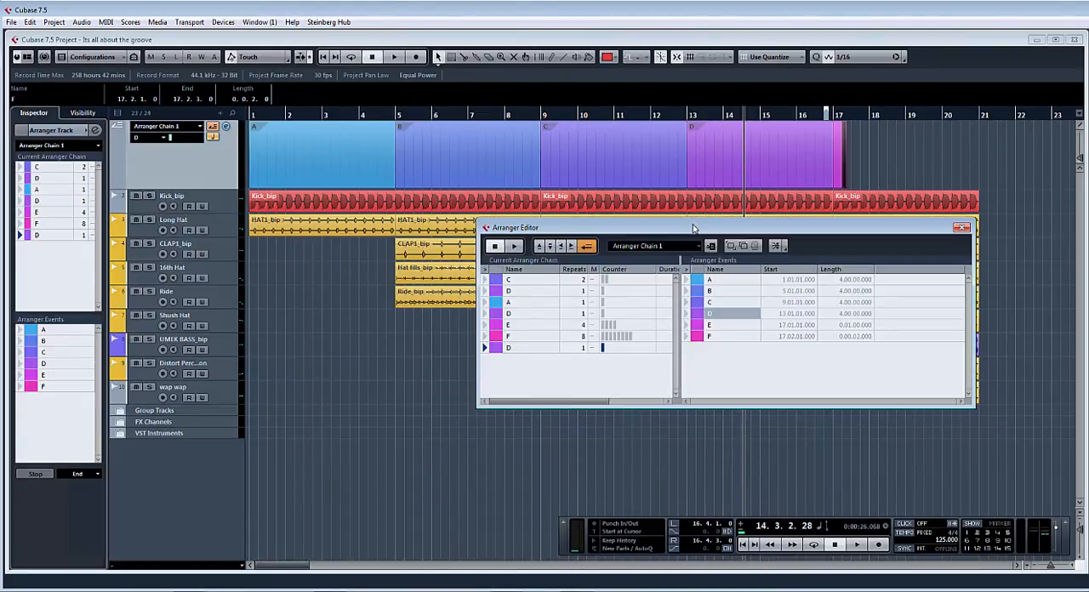